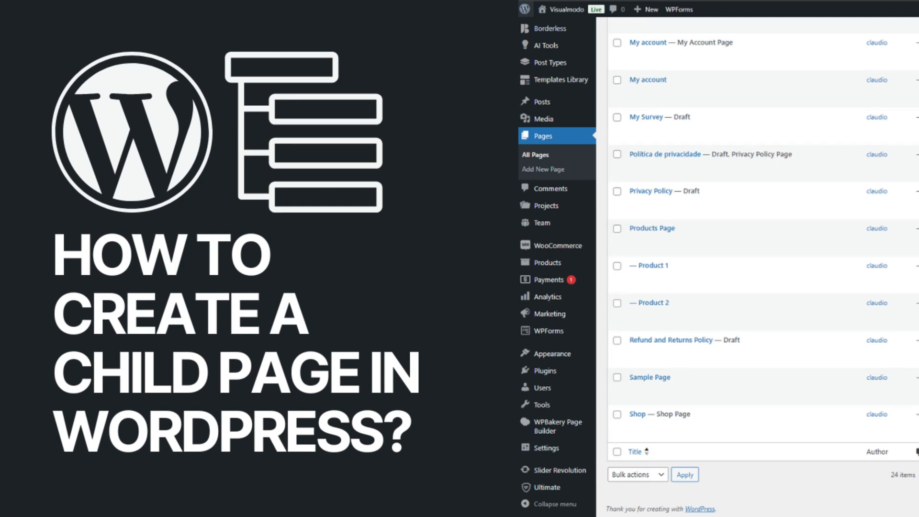
- Browse the Visualmodo Products and Blog menus, then return to the WordPress dashboard tab
click(661, 12)
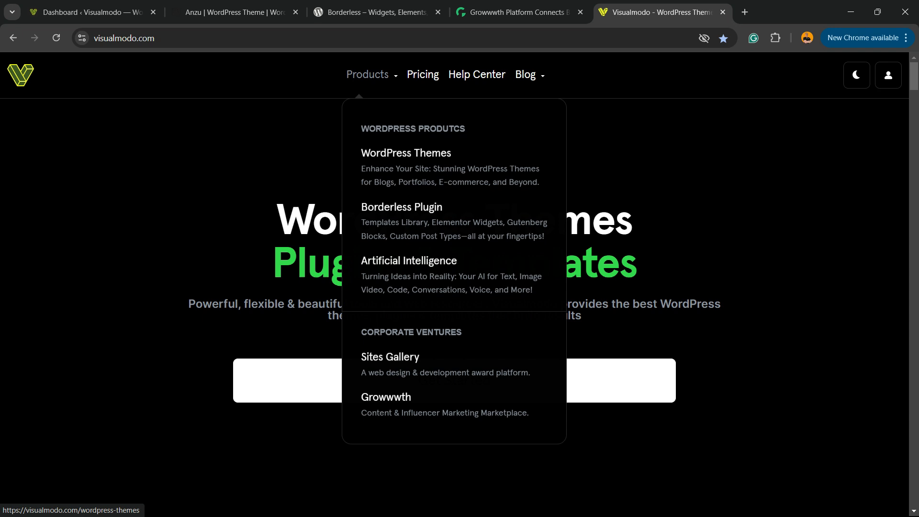
mouse_move(367, 75)
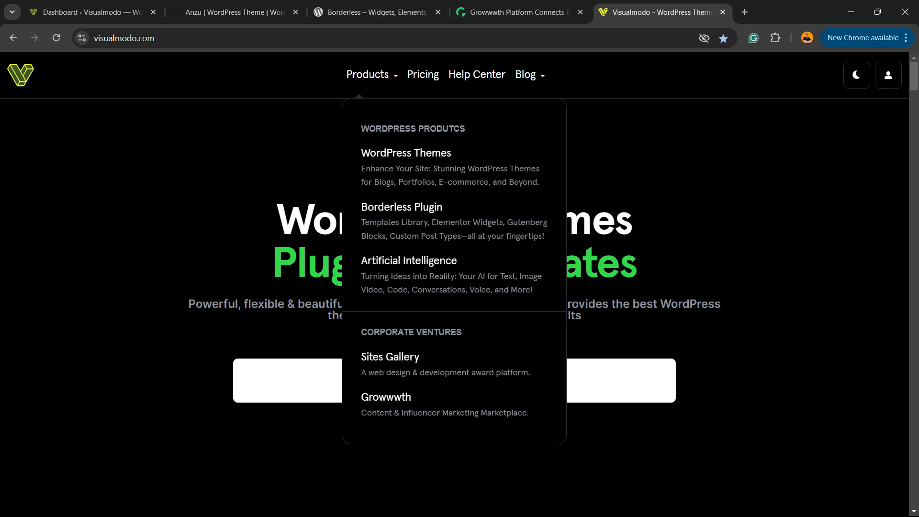
mouse_move(401, 207)
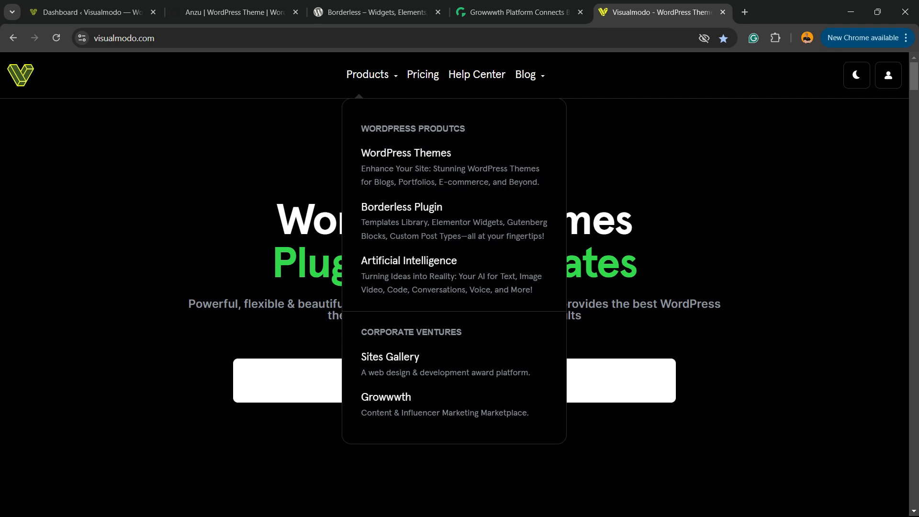
click(368, 75)
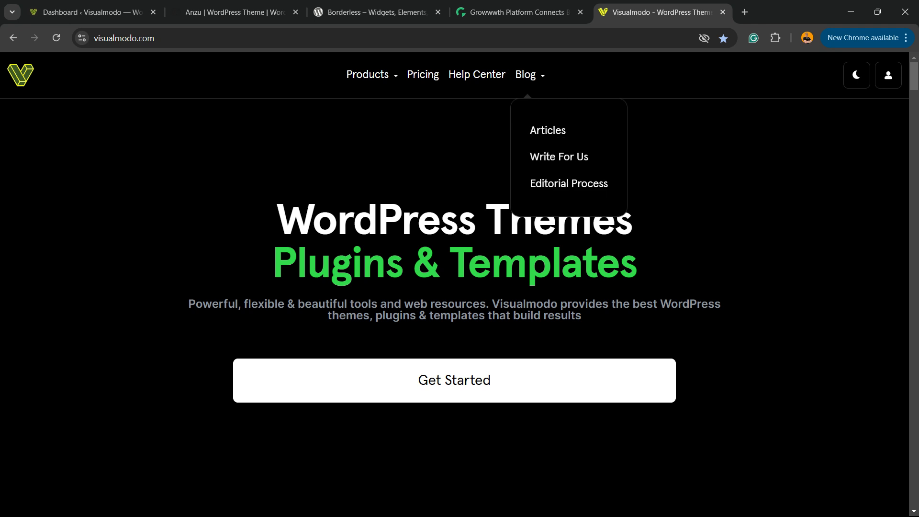
click(88, 12)
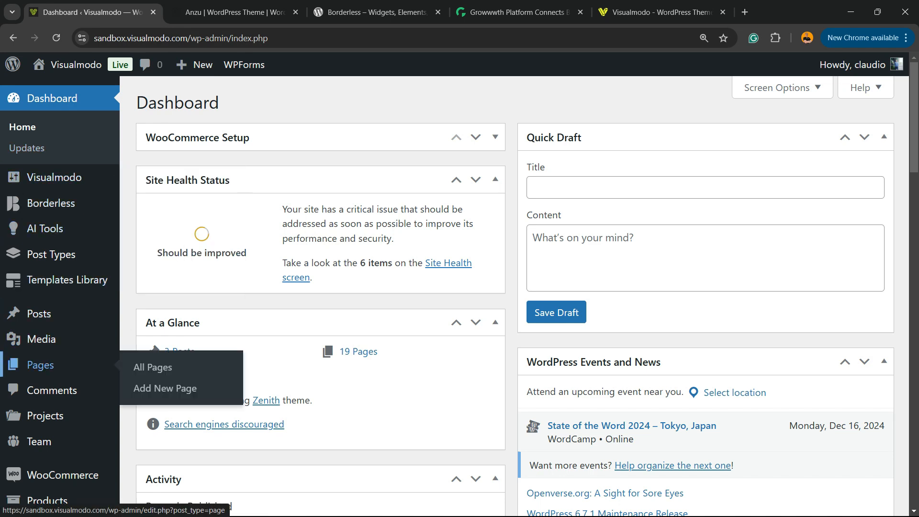
- From All Pages, scroll down and open the Product 1 page in the block editor
click(152, 366)
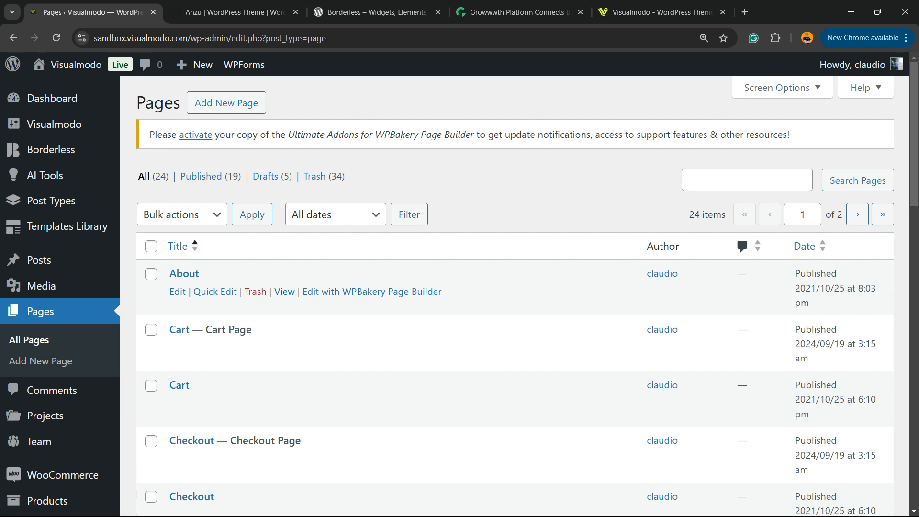
scroll(down, 3)
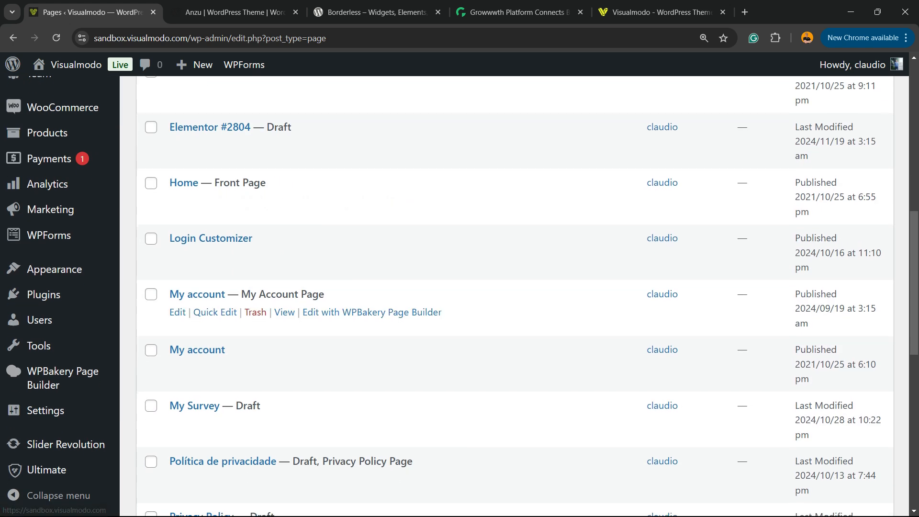
scroll(down, 3)
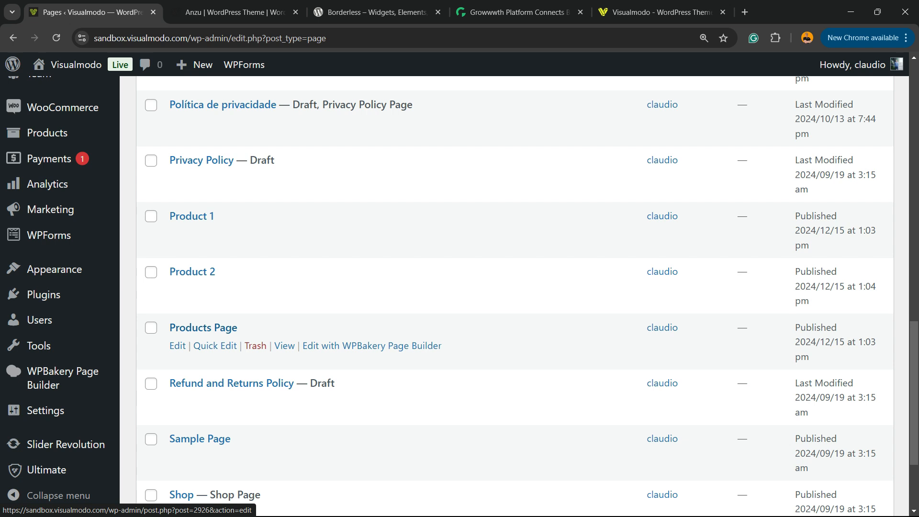
mouse_move(192, 271)
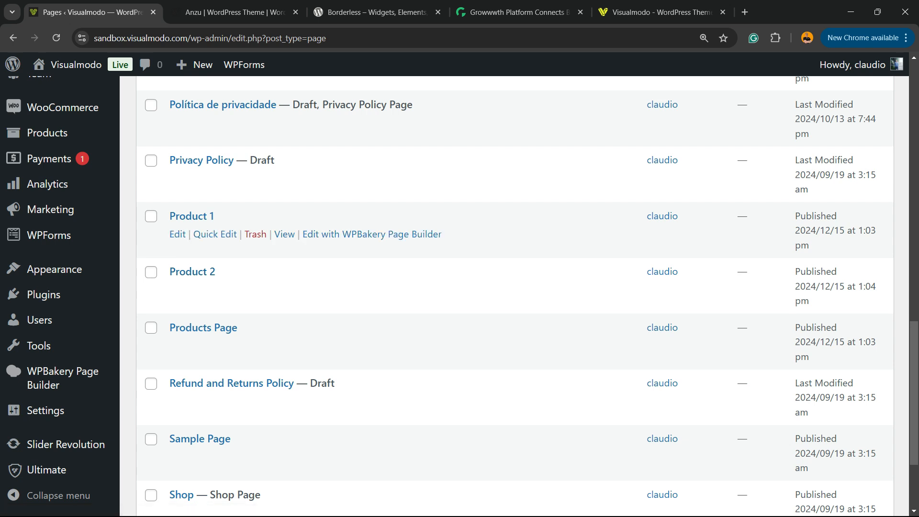
click(191, 216)
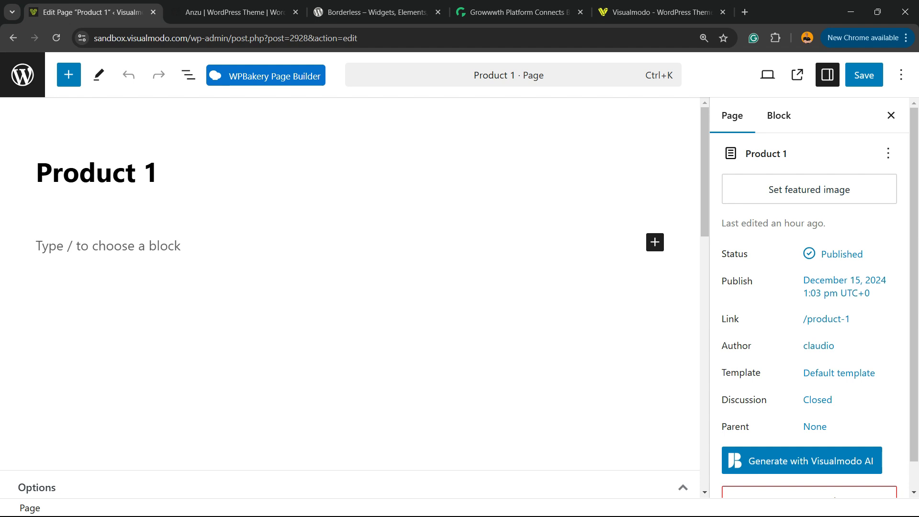
- Set Product 1's parent to 'Products Page' in the Page sidebar and save
scroll(down, 3)
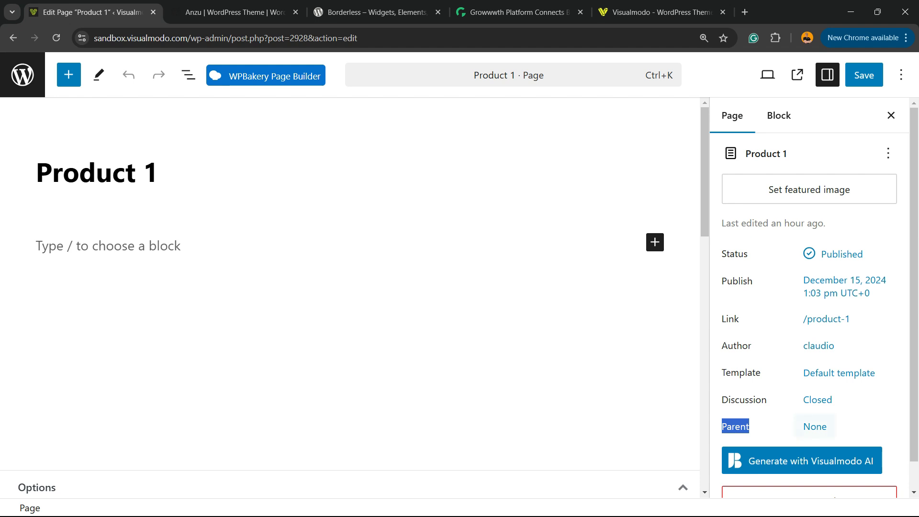
click(735, 426)
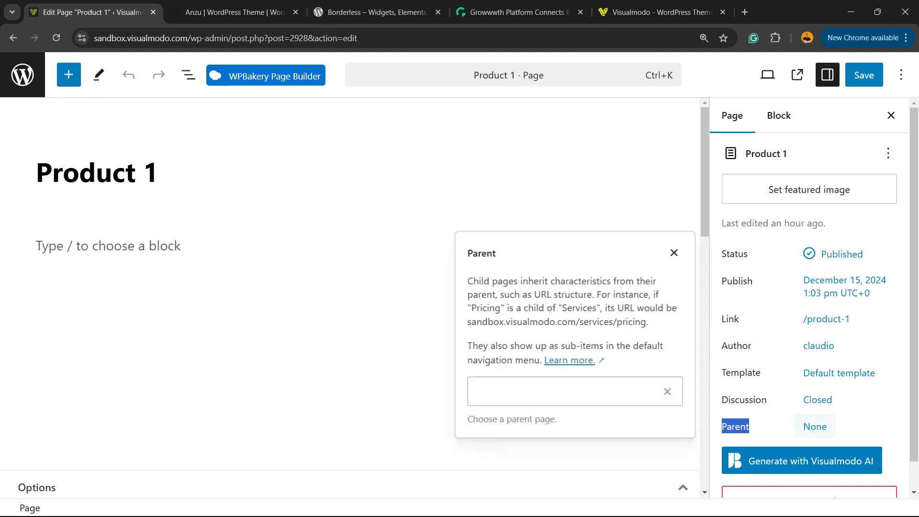
click(574, 391)
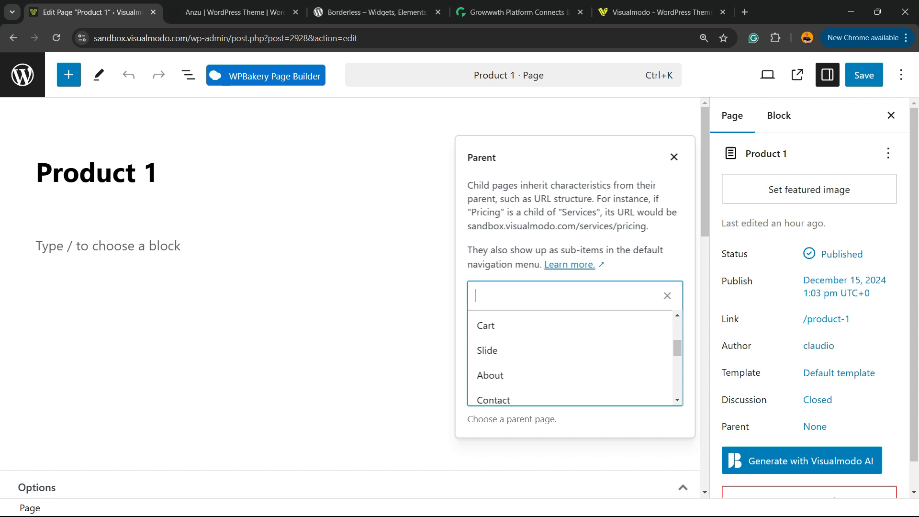
text(Products Page)
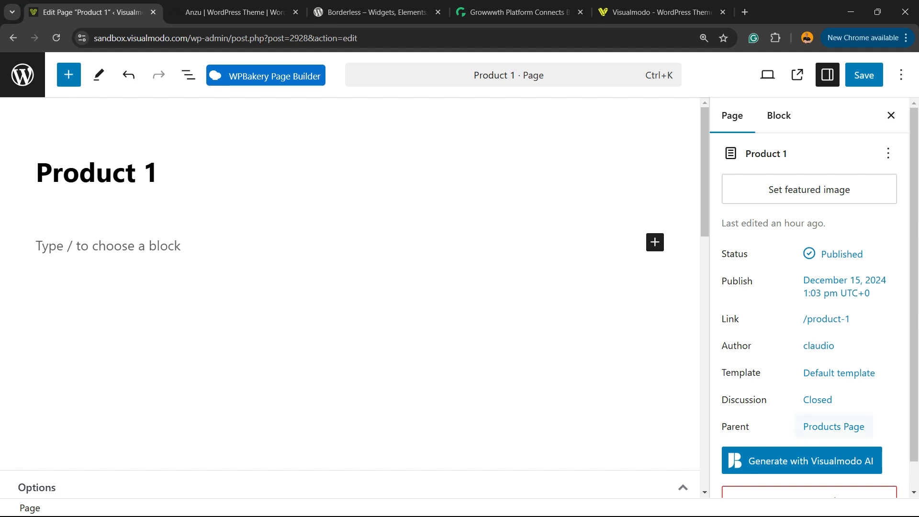
click(862, 76)
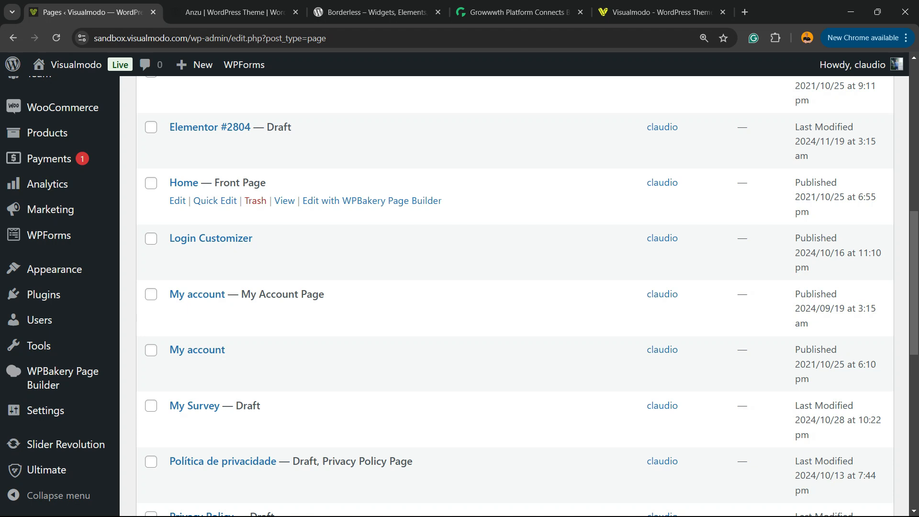
- Scroll the pages list to see Product 1 nested under Products Page
scroll(down, 3)
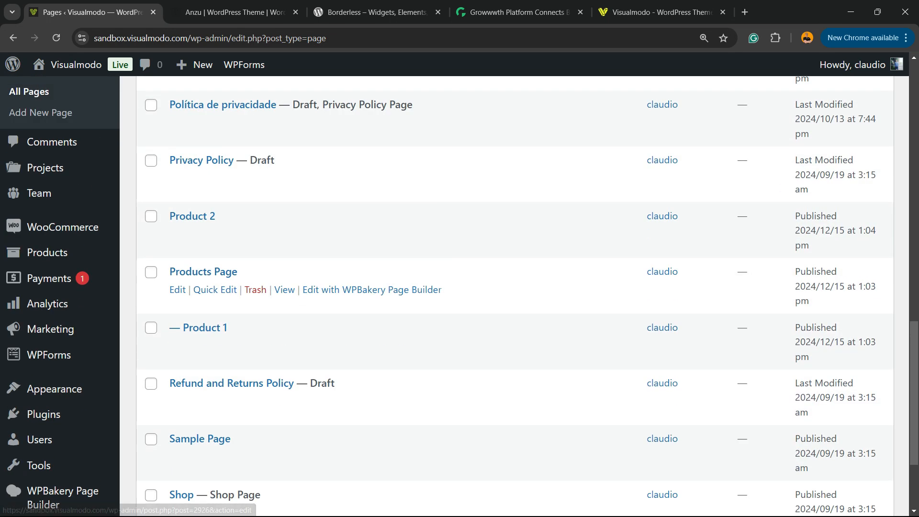
double_click(203, 271)
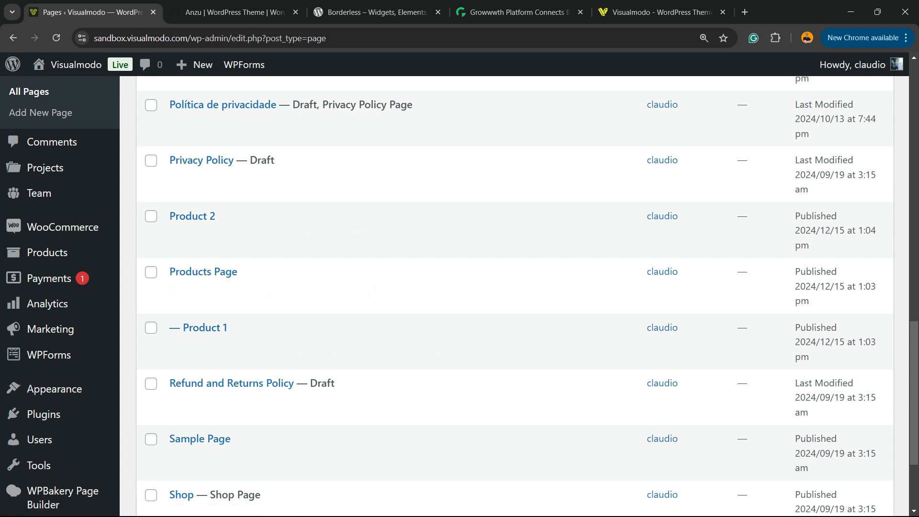
mouse_move(192, 216)
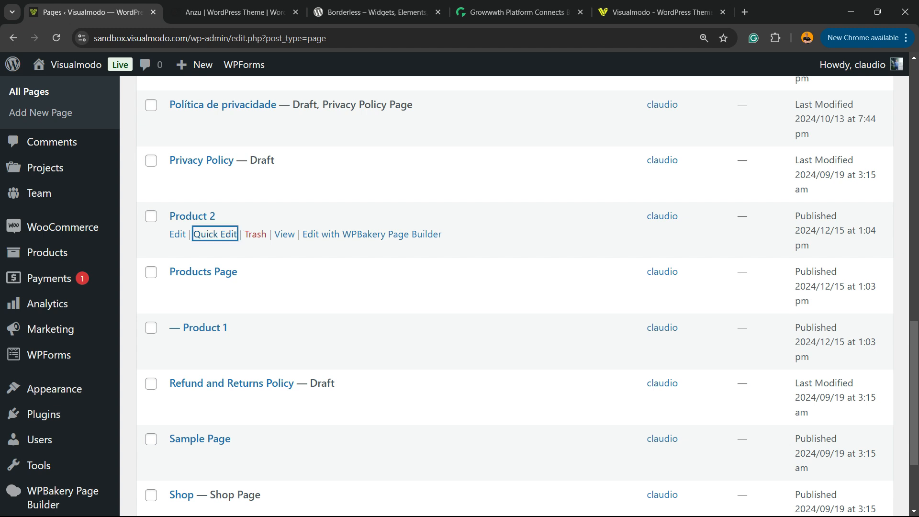
- Quick Edit Product 2, choose 'Products Page' as its parent, and update
click(215, 234)
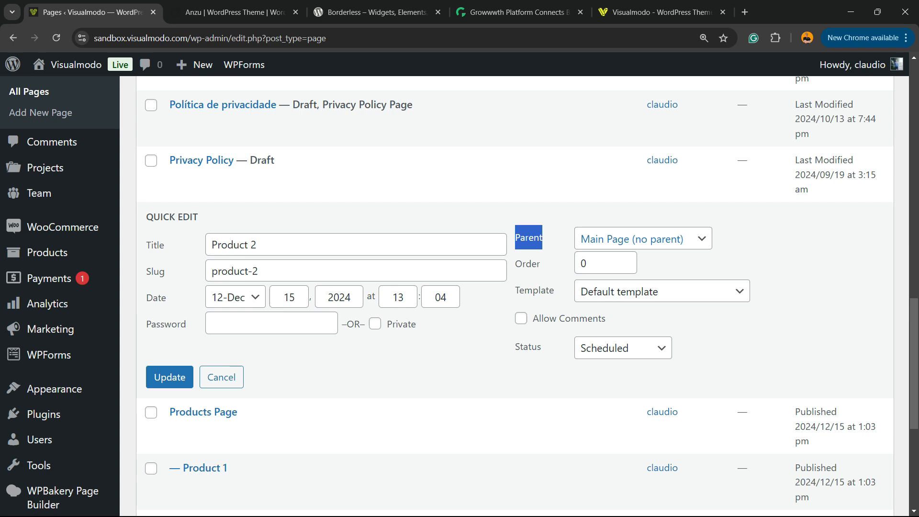
click(641, 238)
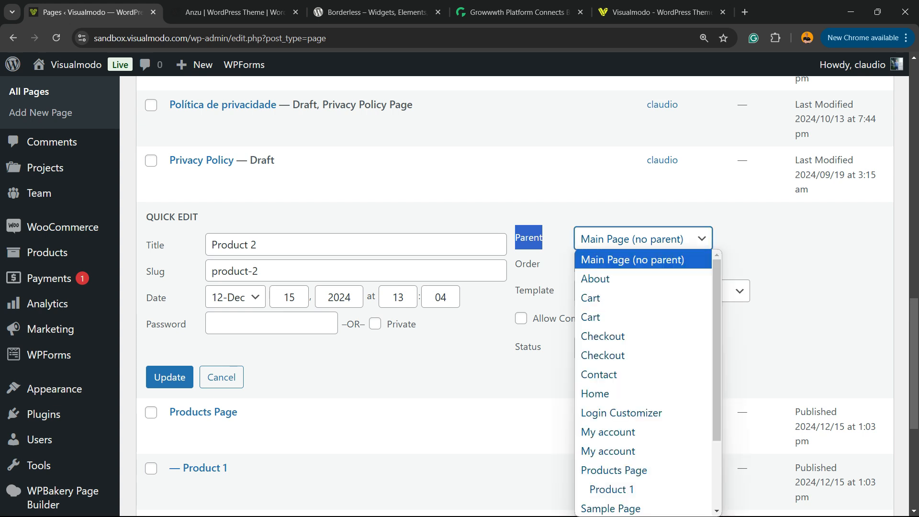
scroll(down, 3)
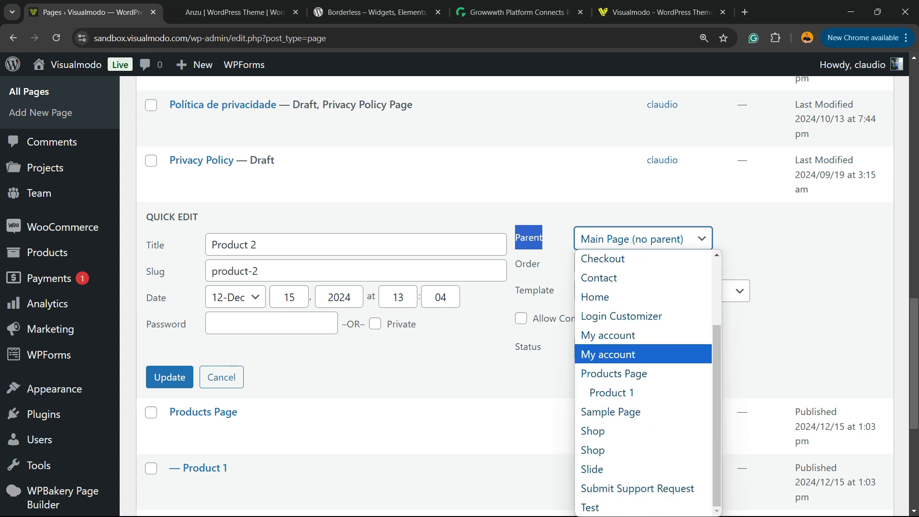
click(614, 373)
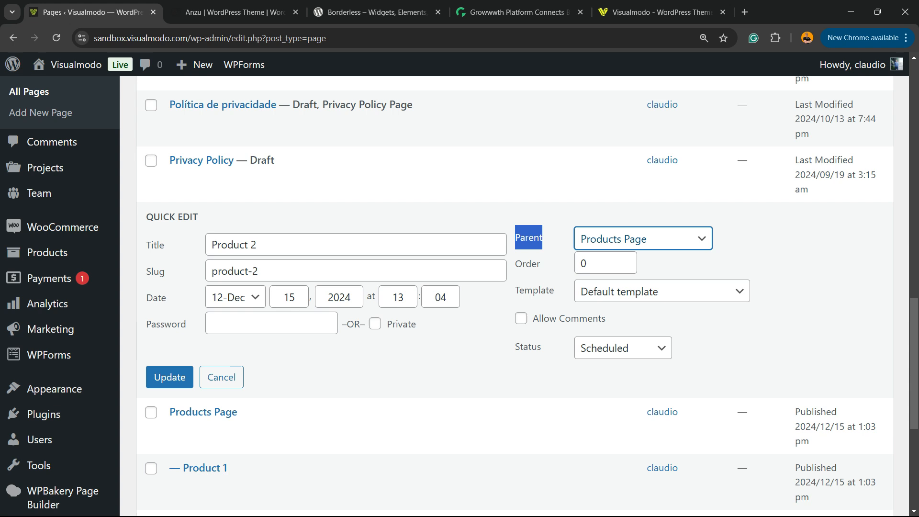
click(169, 377)
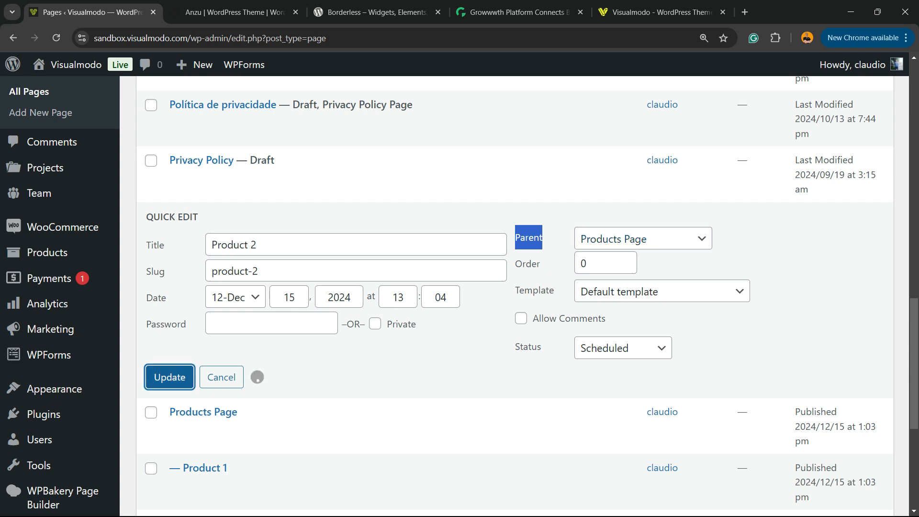
click(170, 377)
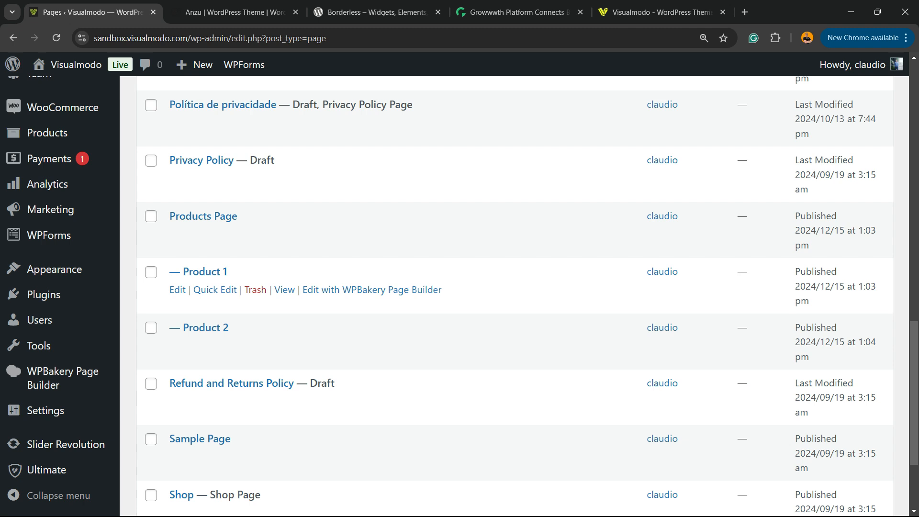
mouse_move(199, 327)
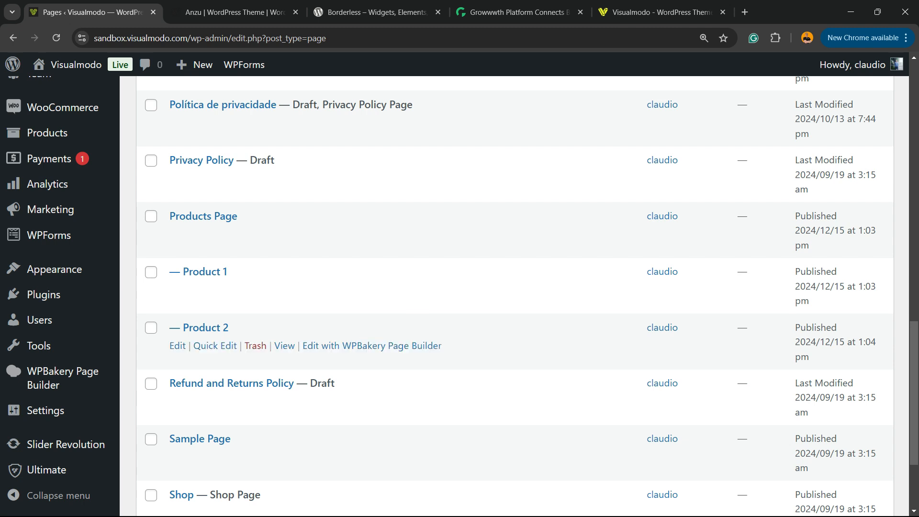
mouse_move(198, 271)
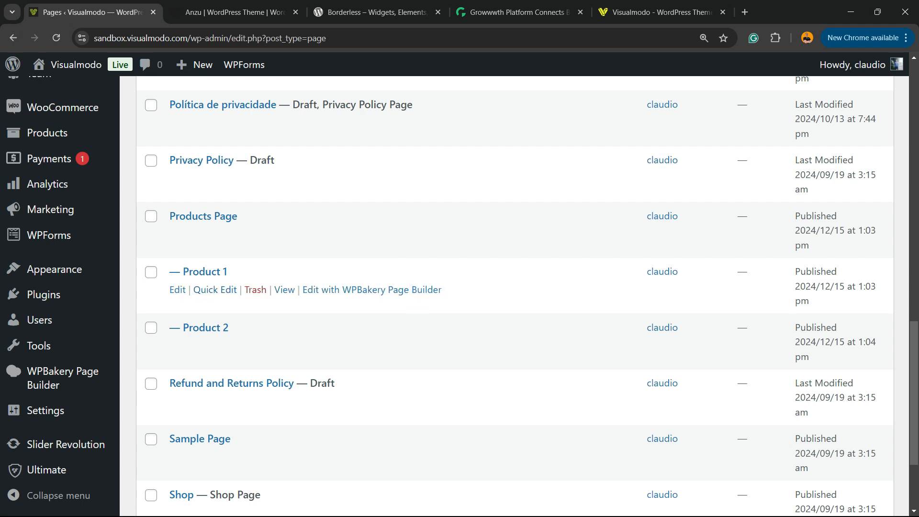